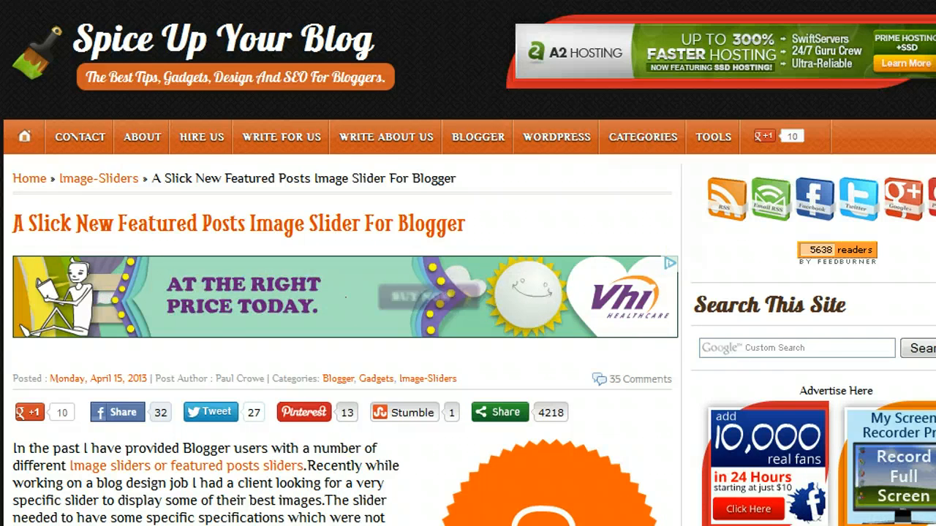
- Review the slider code's b:if homepage line and go to the 'Display Gadgets On Only The Home Page' article
scroll(down, 3)
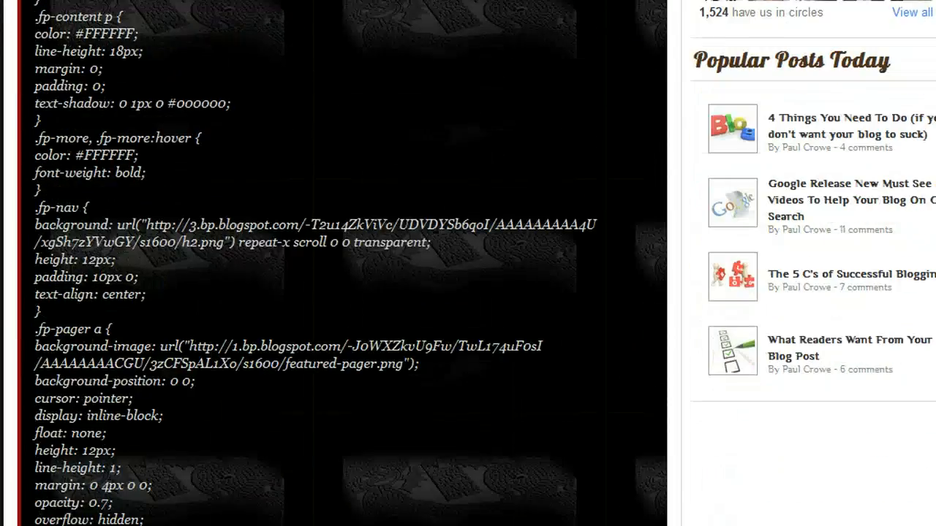
scroll(up, 3)
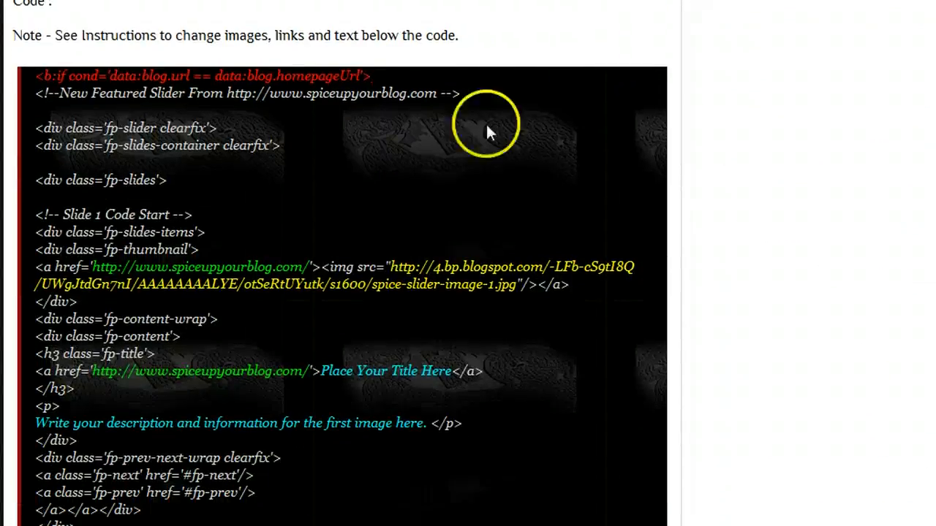
drag(35, 76, 193, 76)
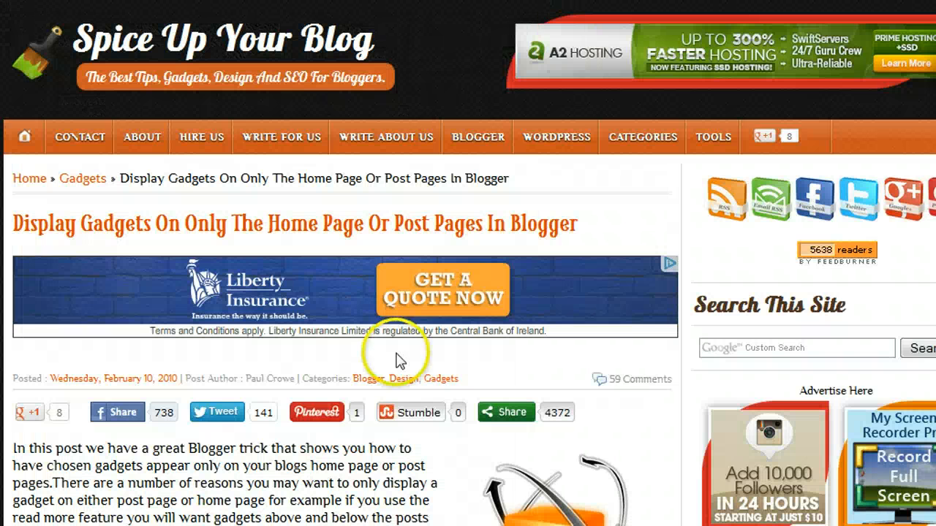
mouse_move(261, 417)
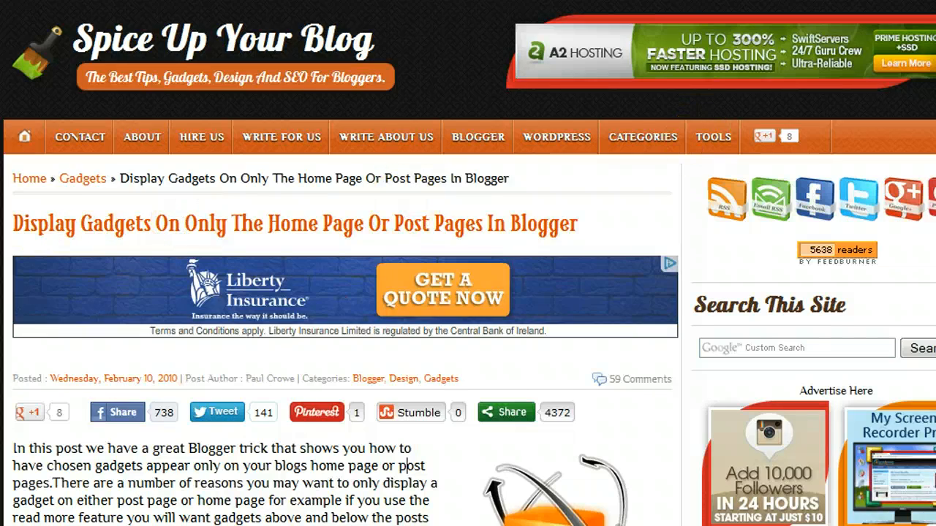
- Scroll to Step 3's red b:if condition code and back up to the slider post
scroll(down, 3)
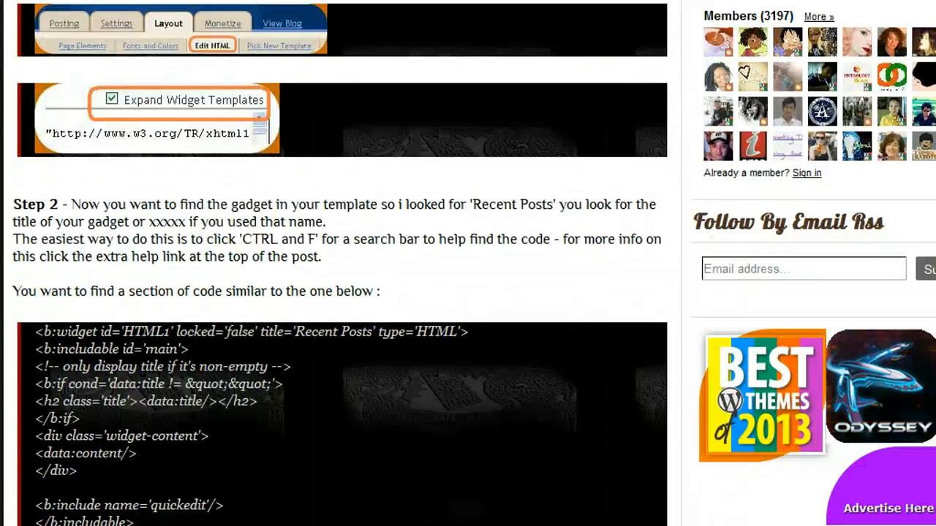
scroll(down, 3)
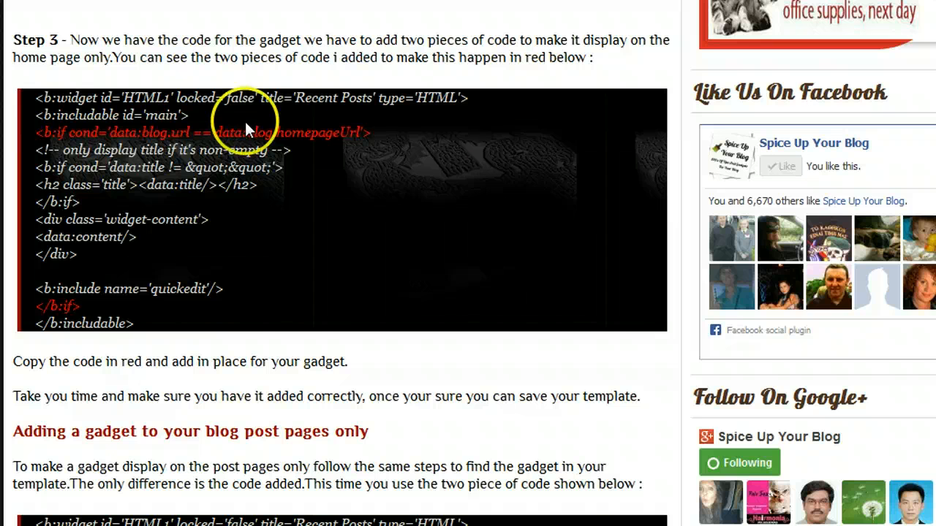
scroll(down, 3)
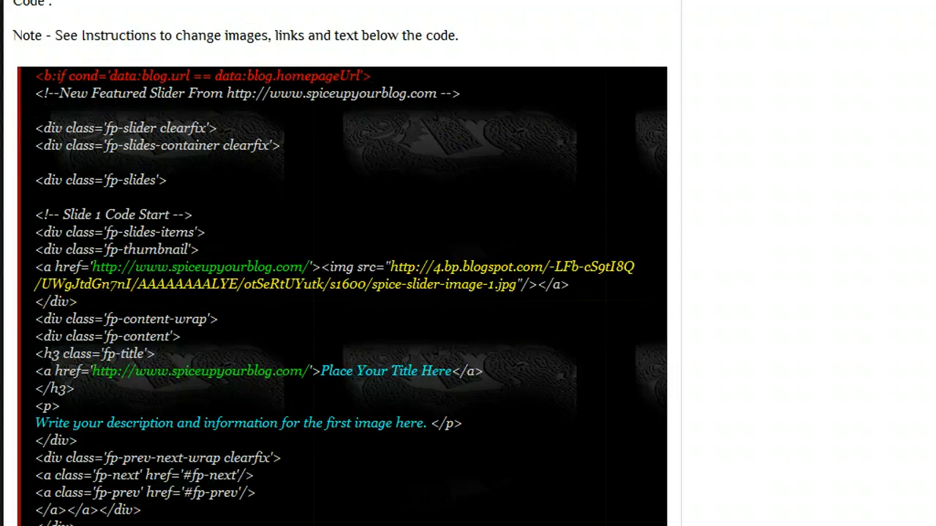
scroll(up, 3)
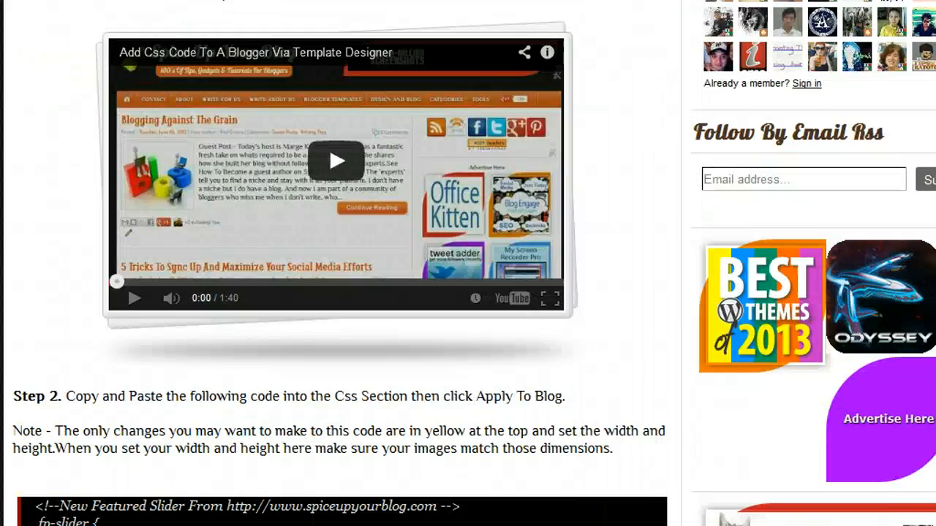
scroll(up, 3)
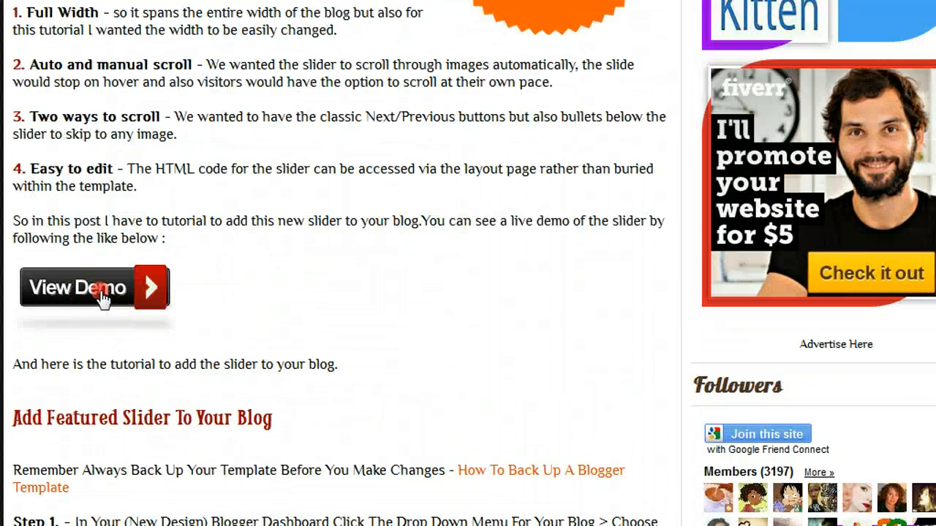
- Launch the slider tutorial's View Demo link in a new tab
right_click(102, 295)
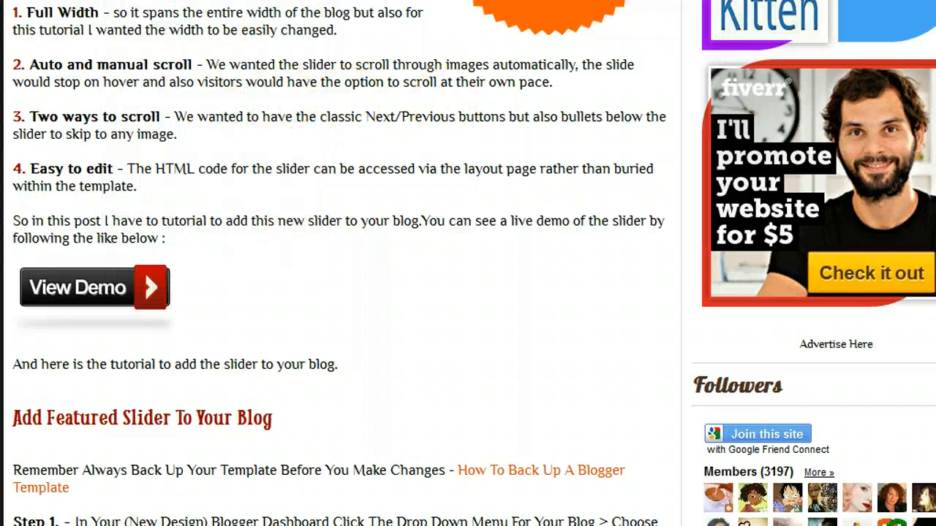
click(76, 286)
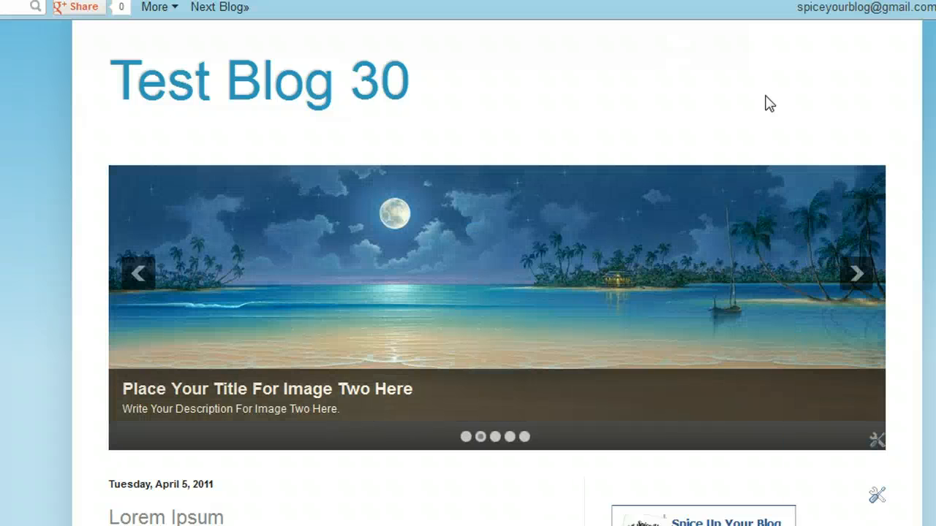
mouse_move(876, 440)
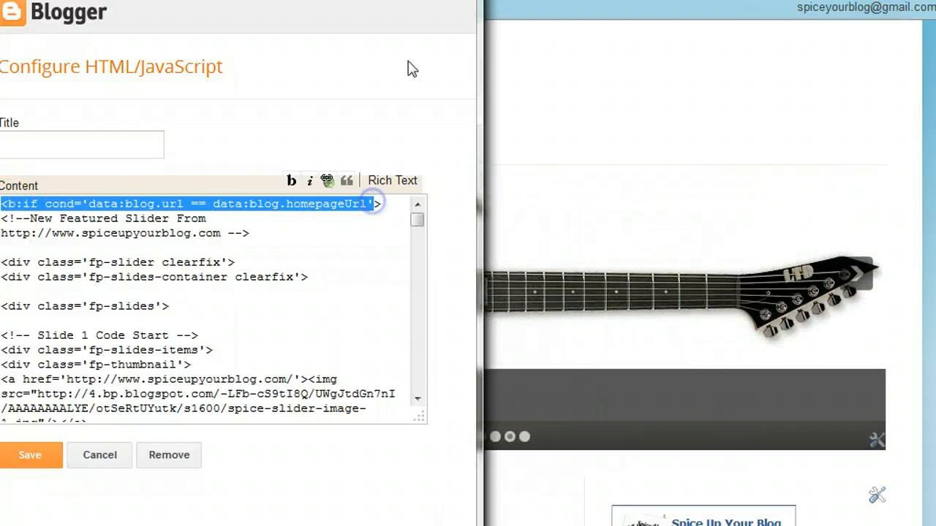
- Browse the slider images on the live test blog, then head to its Design dashboard
click(81, 145)
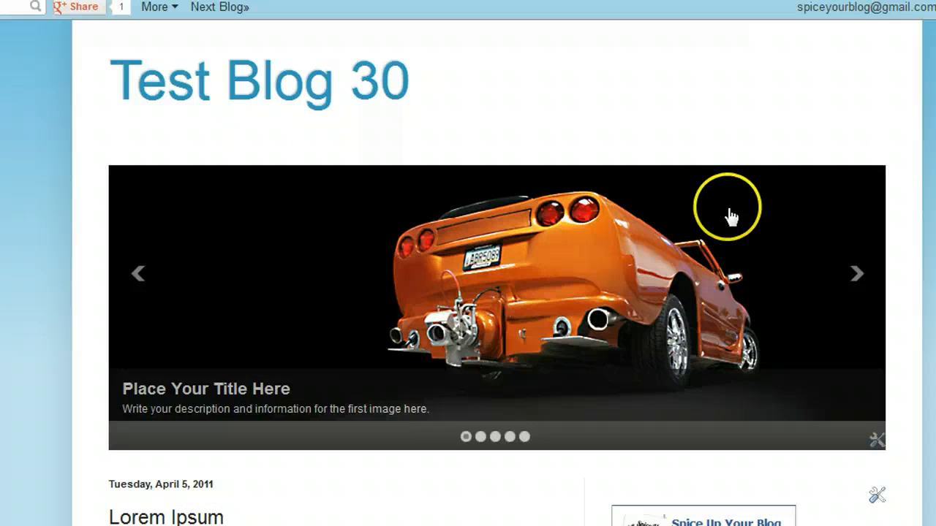
click(857, 273)
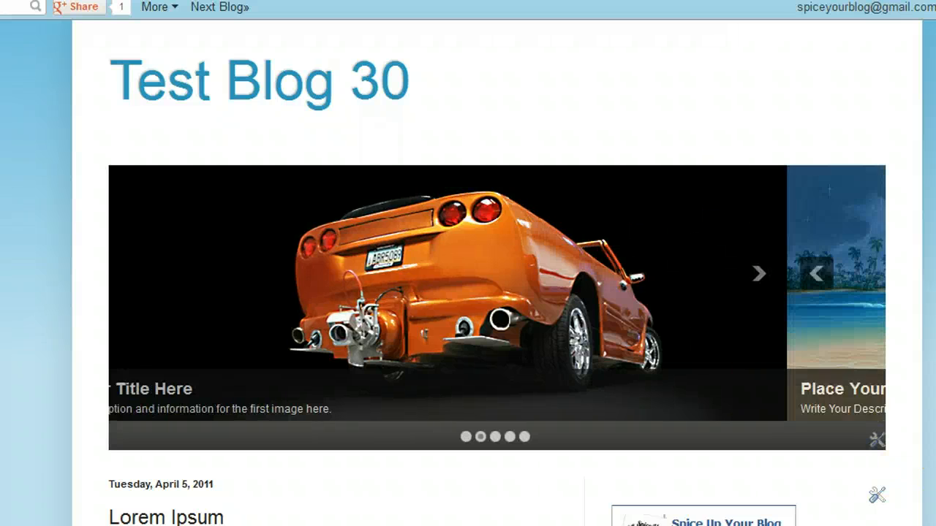
click(757, 273)
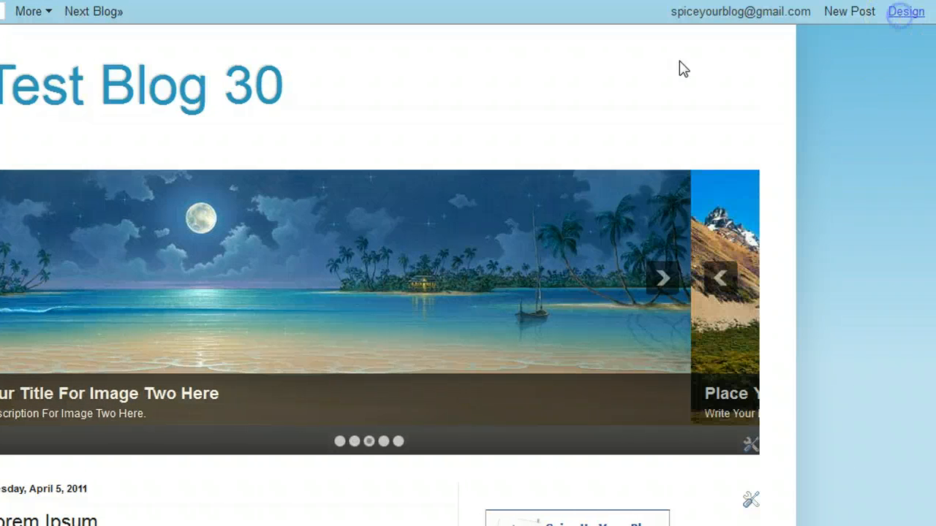
click(905, 12)
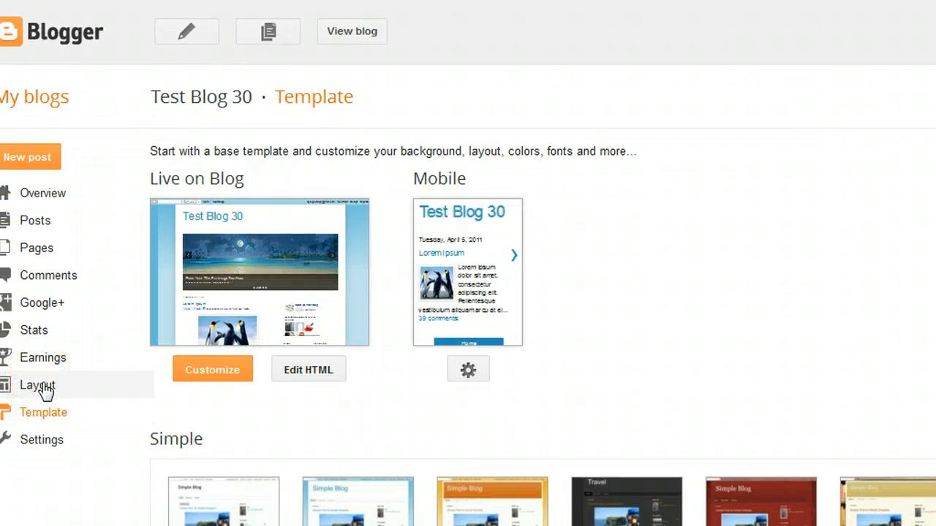
- Go to Layout and start editing the HTML/JavaScript gadget under the header
click(37, 386)
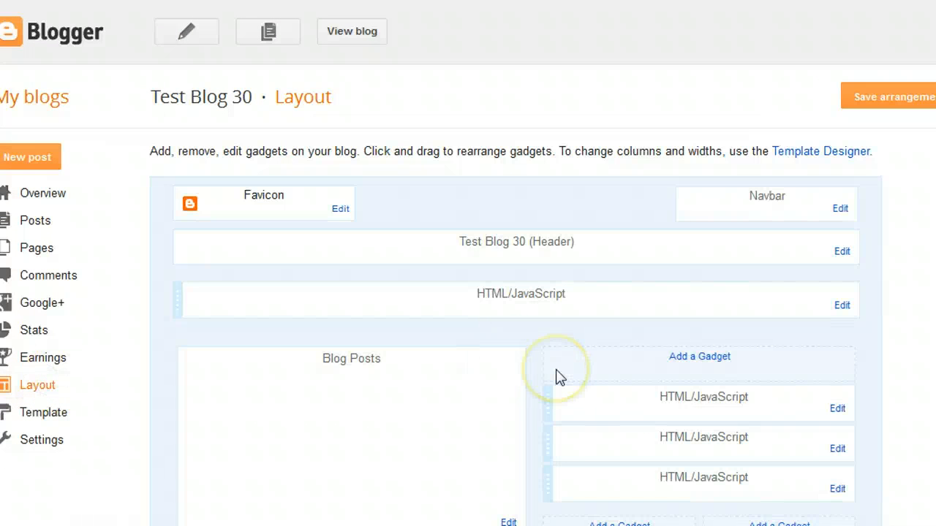
mouse_move(557, 378)
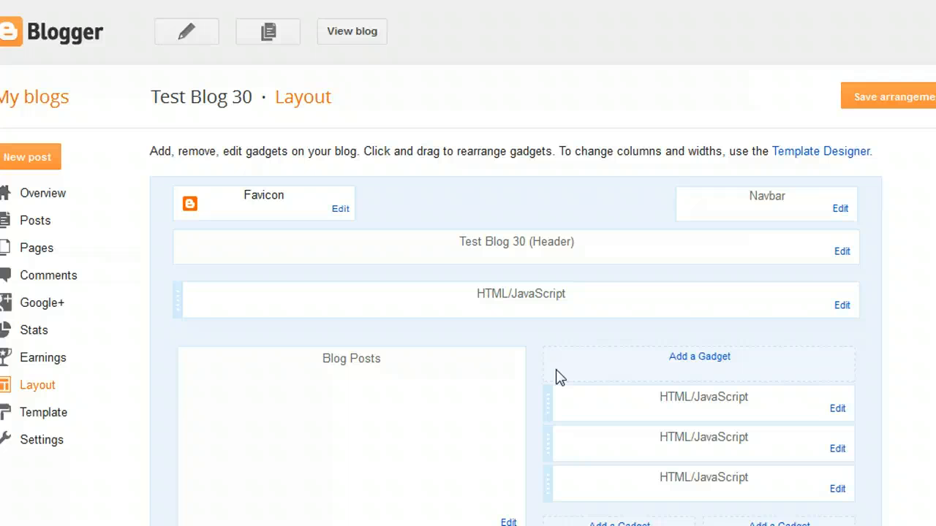
mouse_move(788, 330)
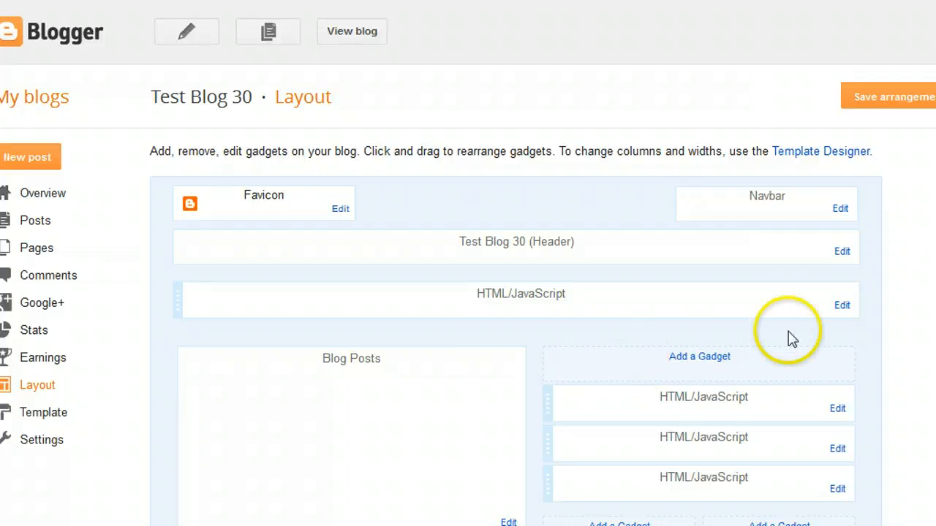
click(843, 305)
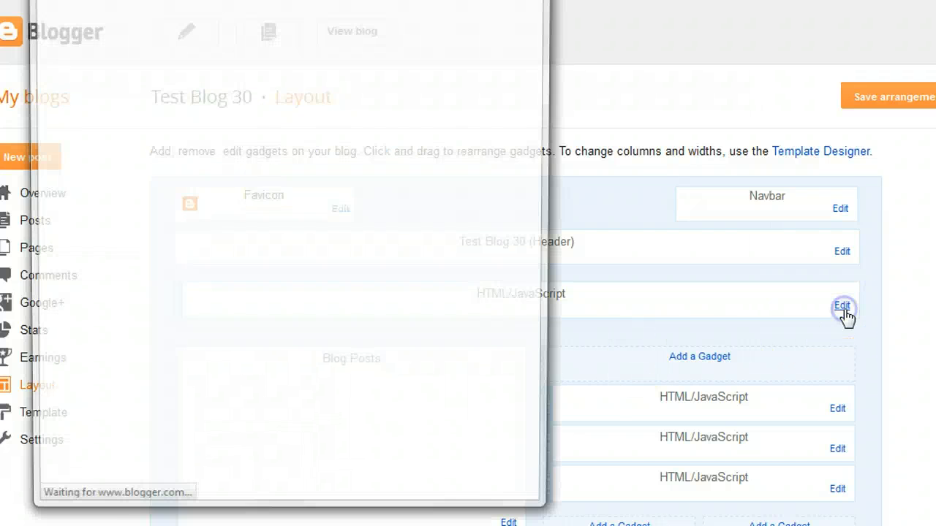
- Title the slider gadget 'pppppppppppppppp', save it, and move to the Template settings
click(842, 305)
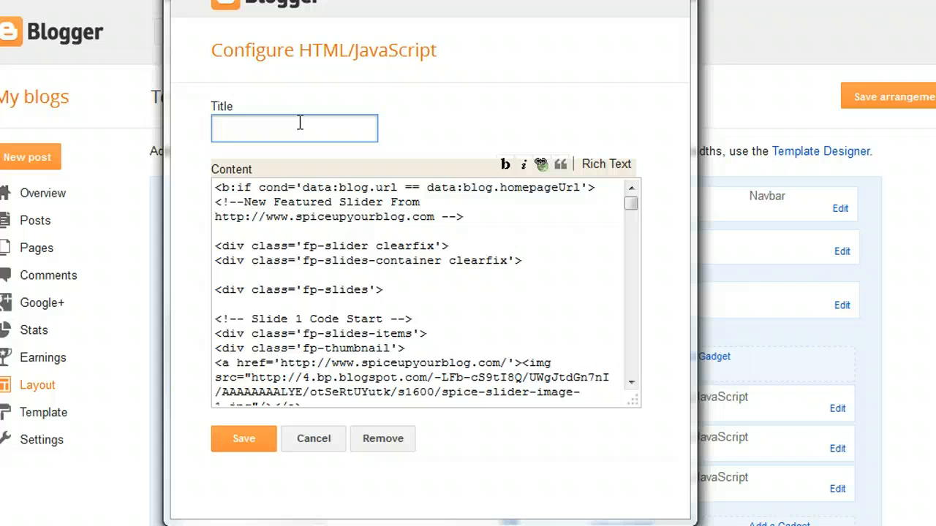
text(ppppppppp)
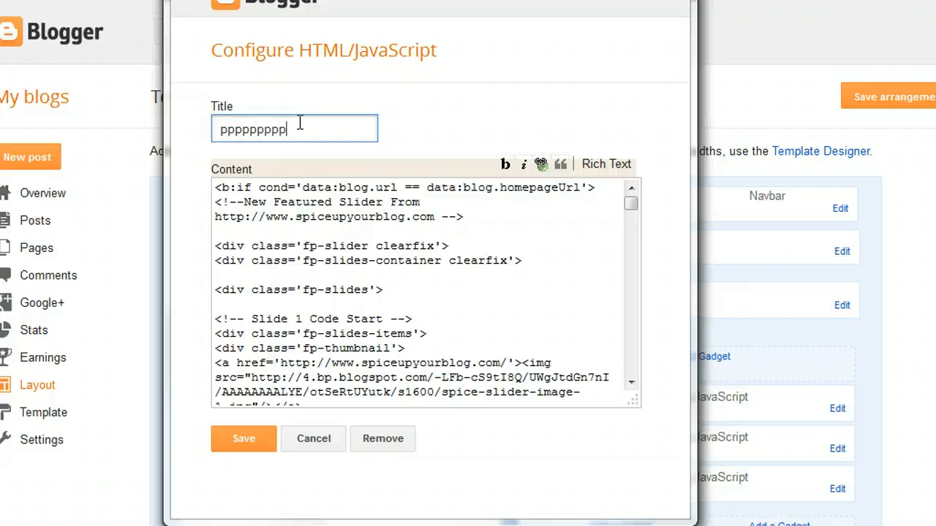
text(pppppppp)
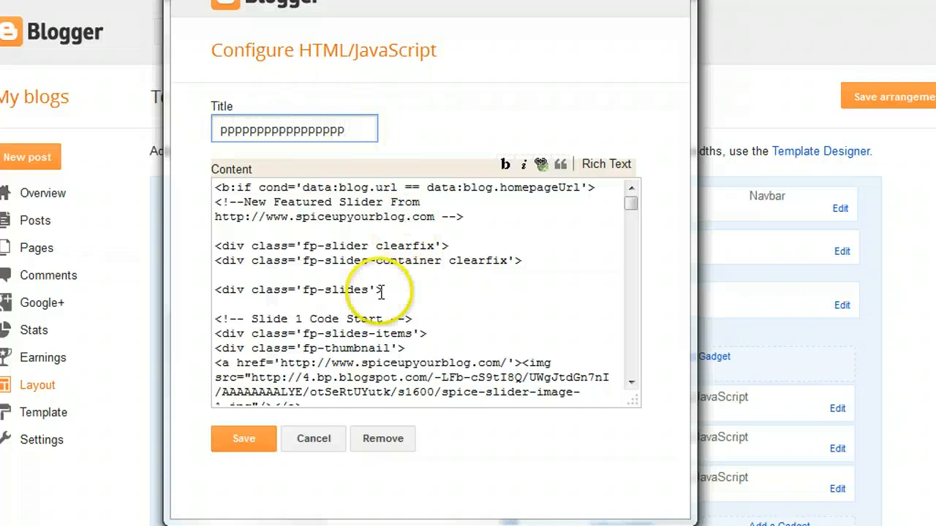
click(243, 439)
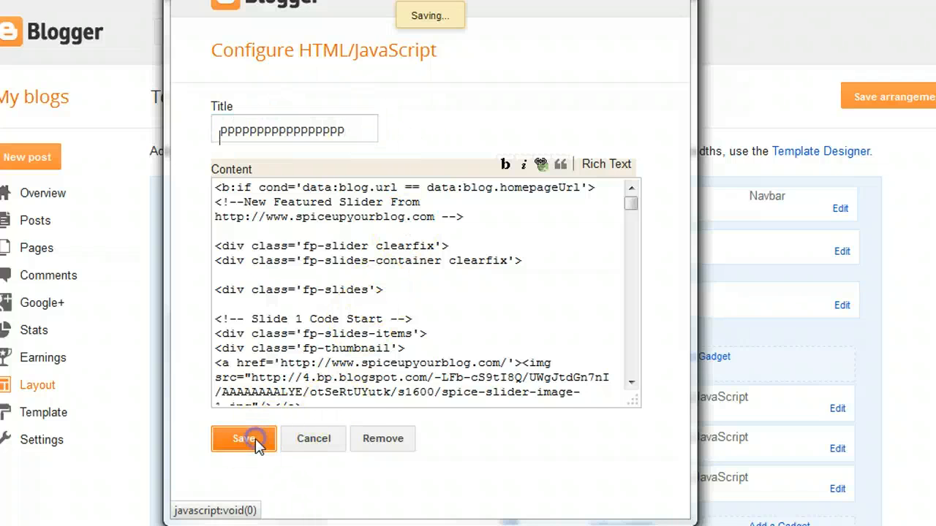
click(243, 439)
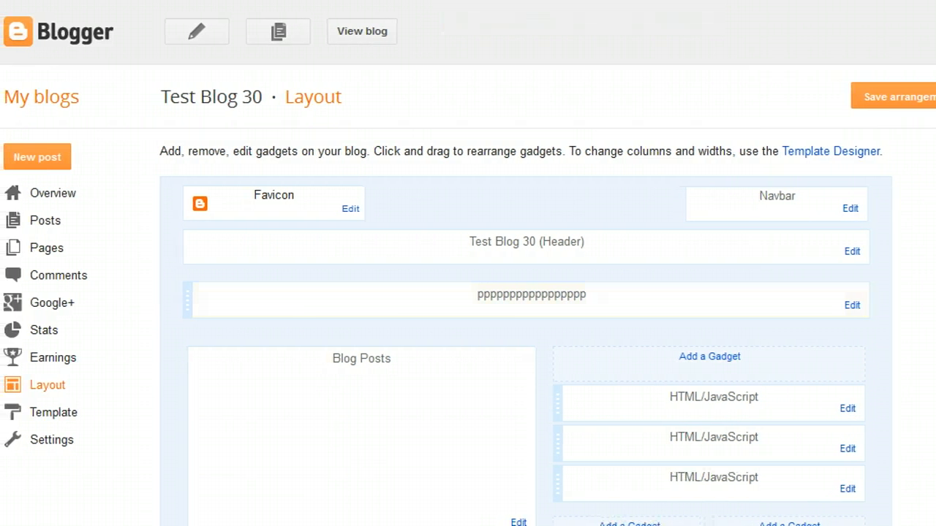
click(53, 412)
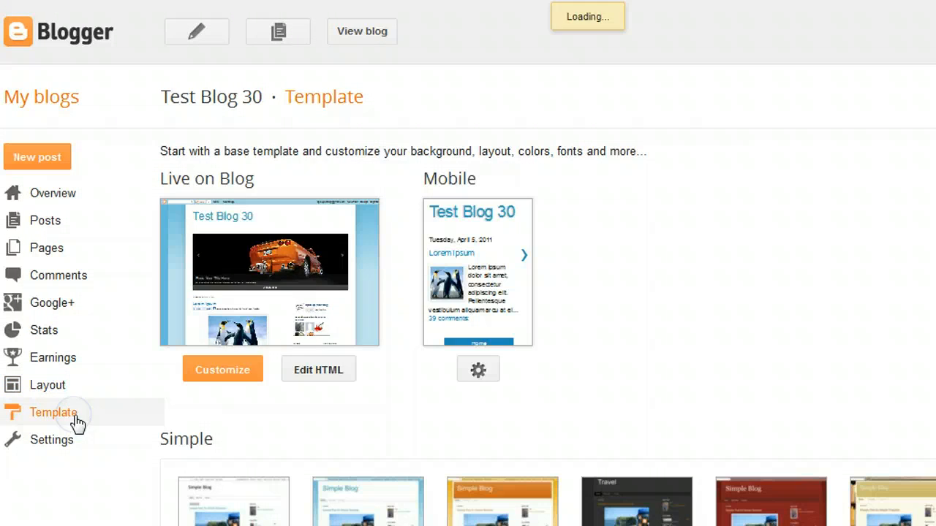
- Enter Edit HTML for the template and focus the code editor for searching
click(319, 369)
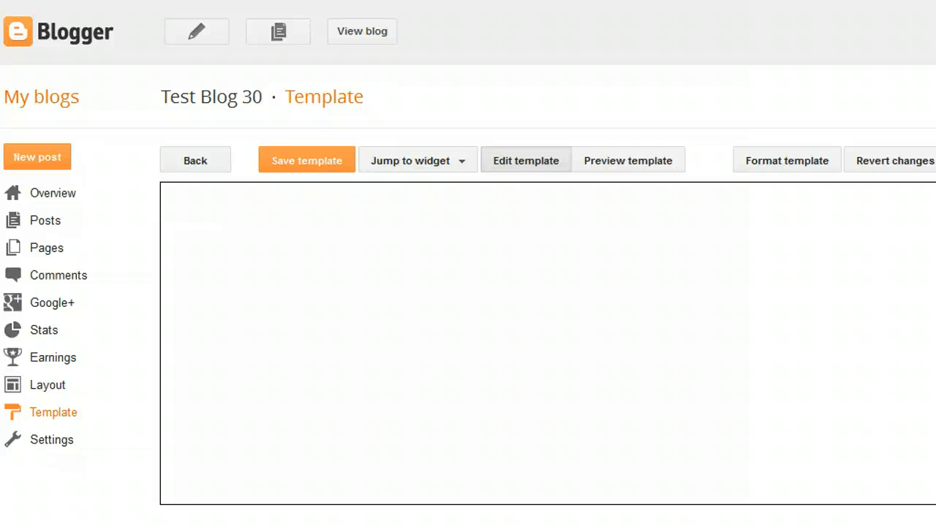
click(525, 161)
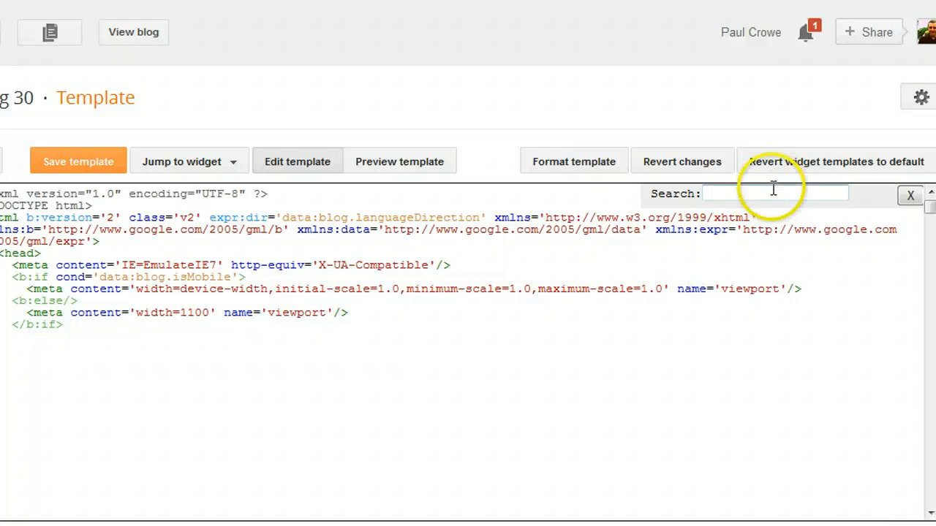
- Search the template for 'pppppppp' to locate the HTML4 gadget and expand its code
text(pp)
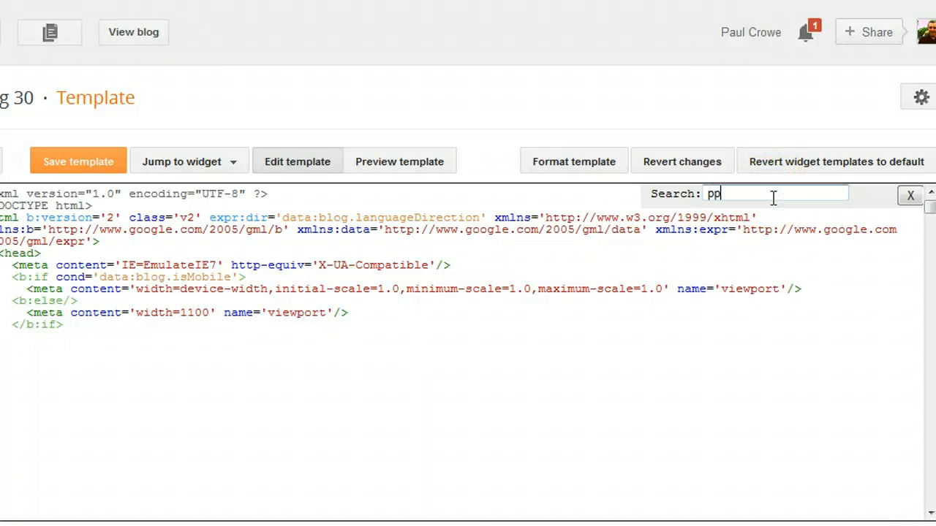
text(pppppp)
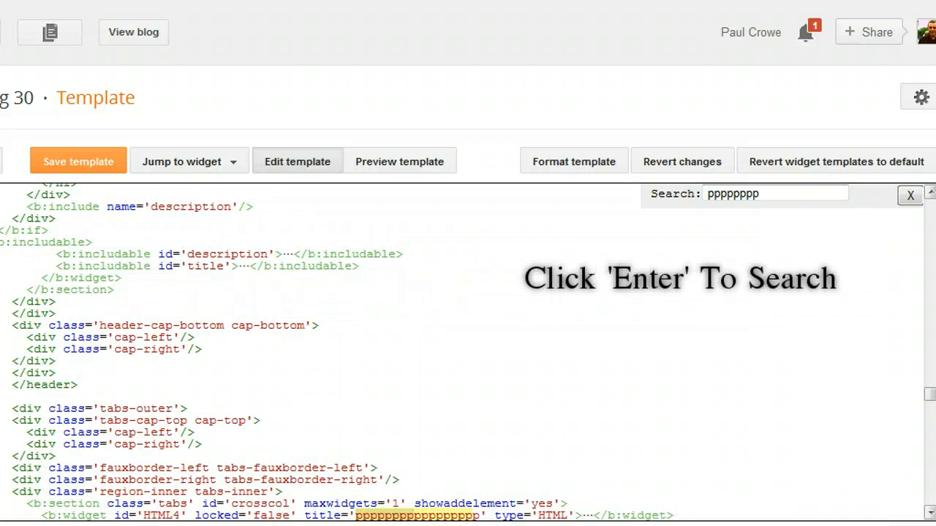
scroll(down, 3)
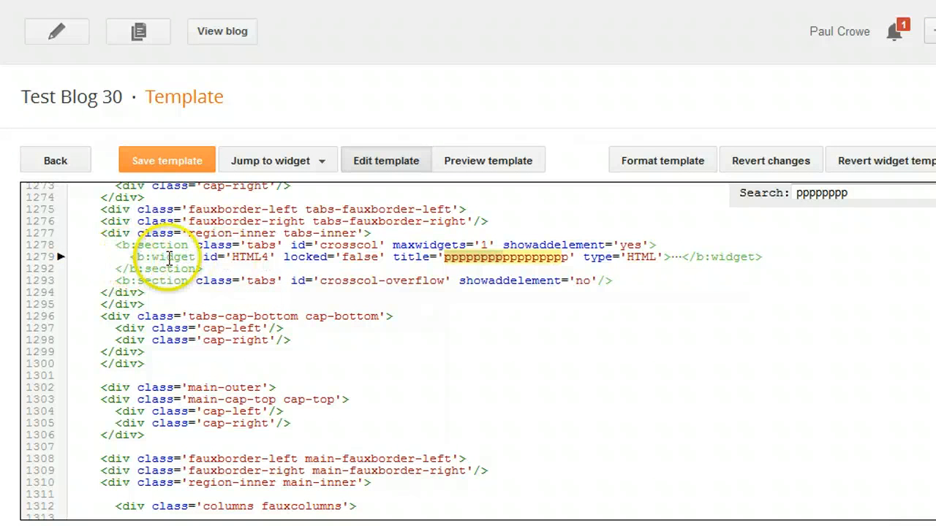
mouse_move(549, 258)
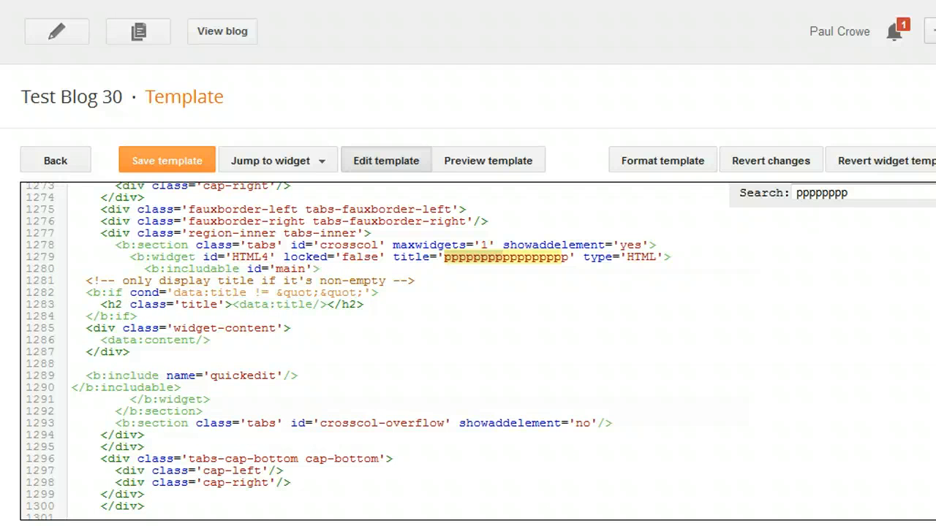
scroll(down, 3)
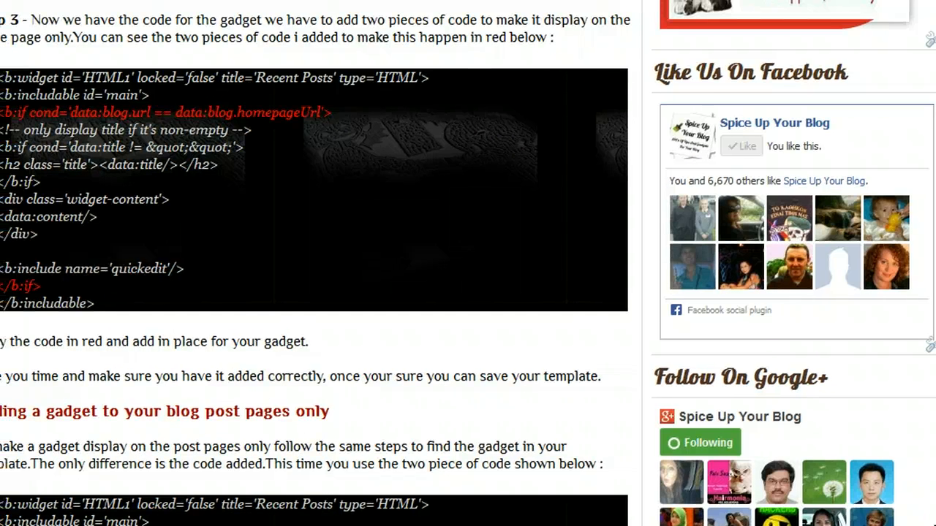
- Copy the tutorial's <b:if cond='data:blog.url == data:blog.homepageUrl'> line from Step 3
scroll(up, 3)
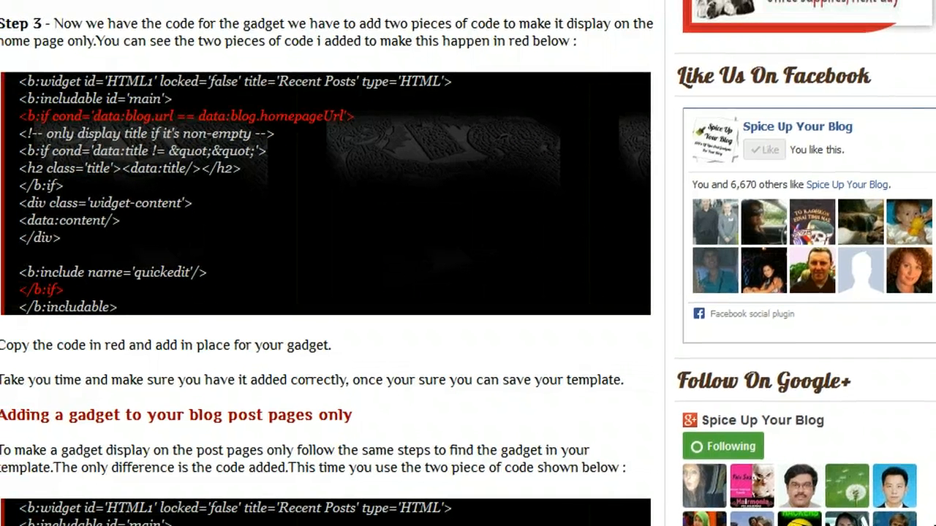
mouse_move(95, 302)
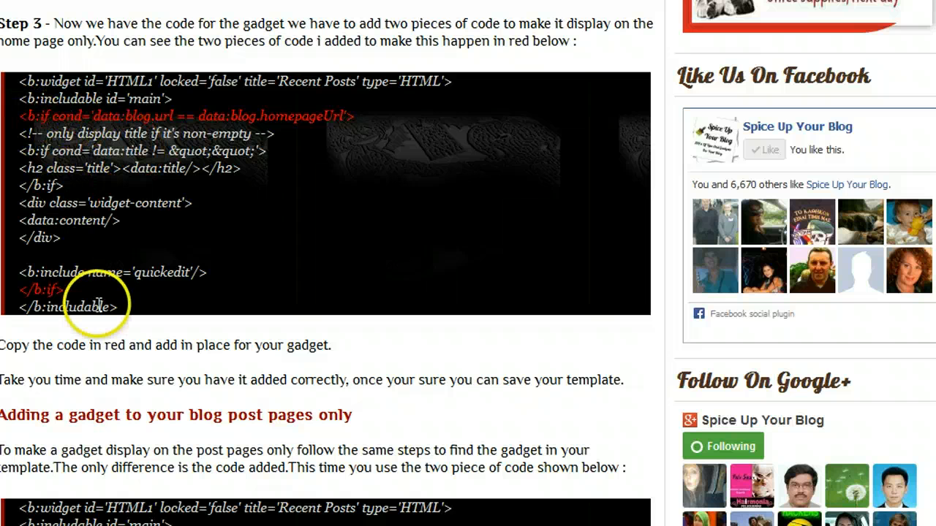
mouse_move(41, 101)
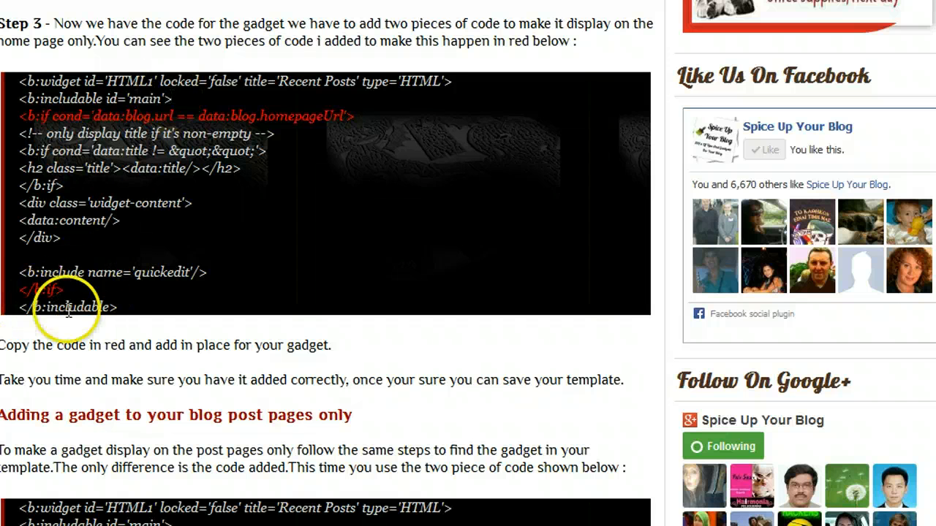
mouse_move(105, 114)
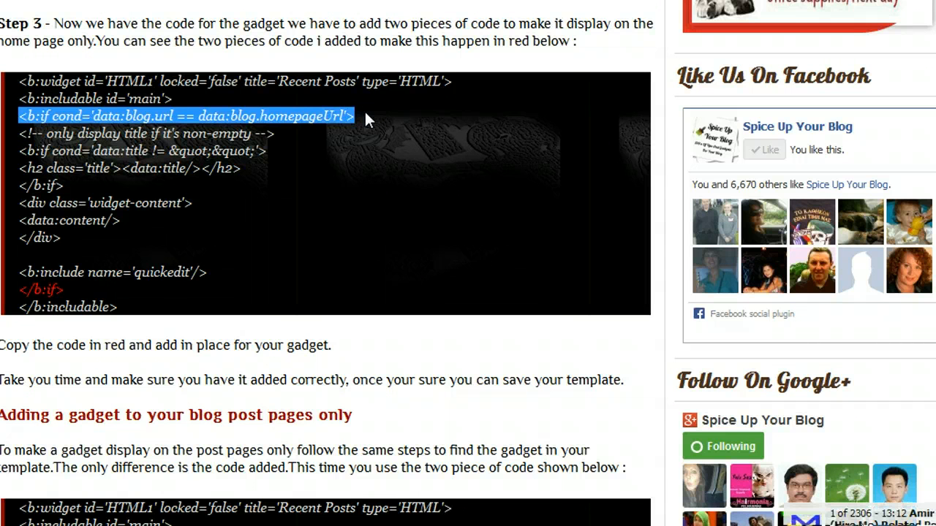
right_click(368, 120)
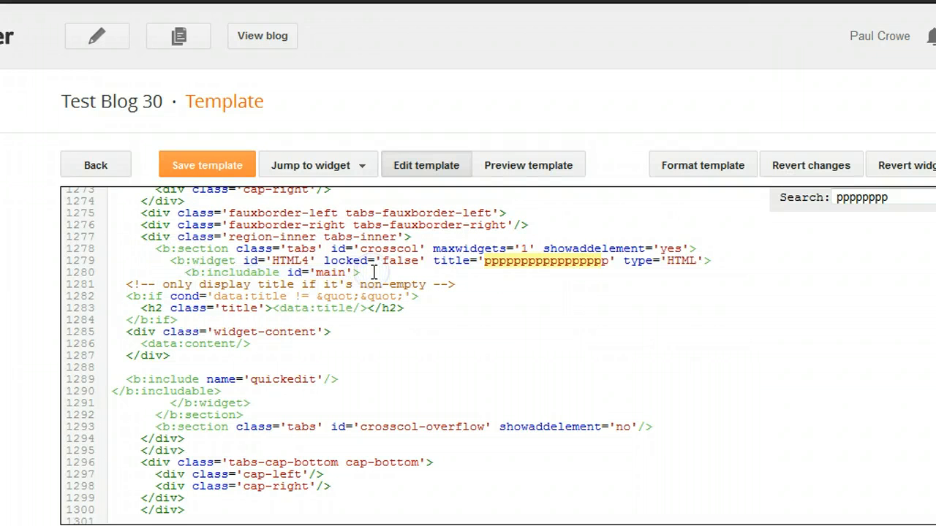
- Wrap the HTML4 gadget: b:if line after <b:includable id='main'>, </b:if> before </b:includable>
text(<b:if cond='data:blog.url == data:blog.homepageUrl'>)
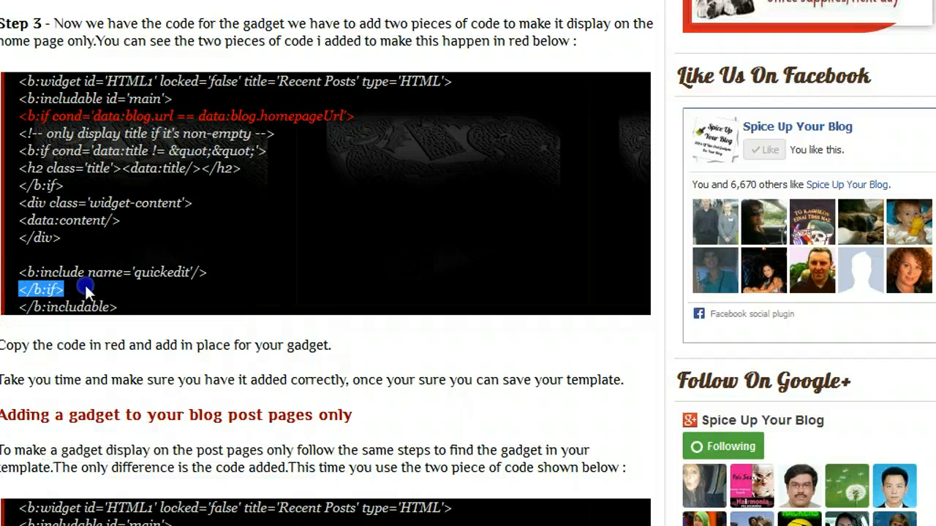
right_click(41, 289)
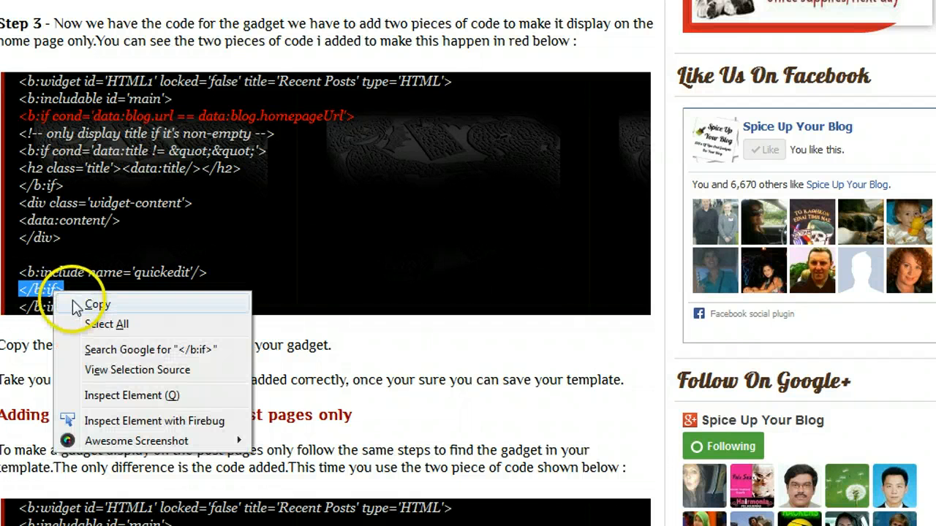
click(95, 304)
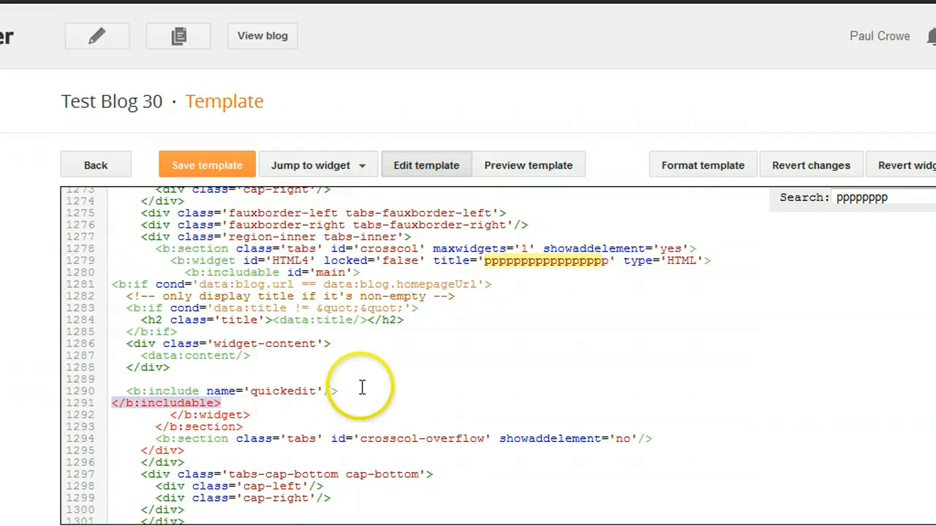
key(Enter)
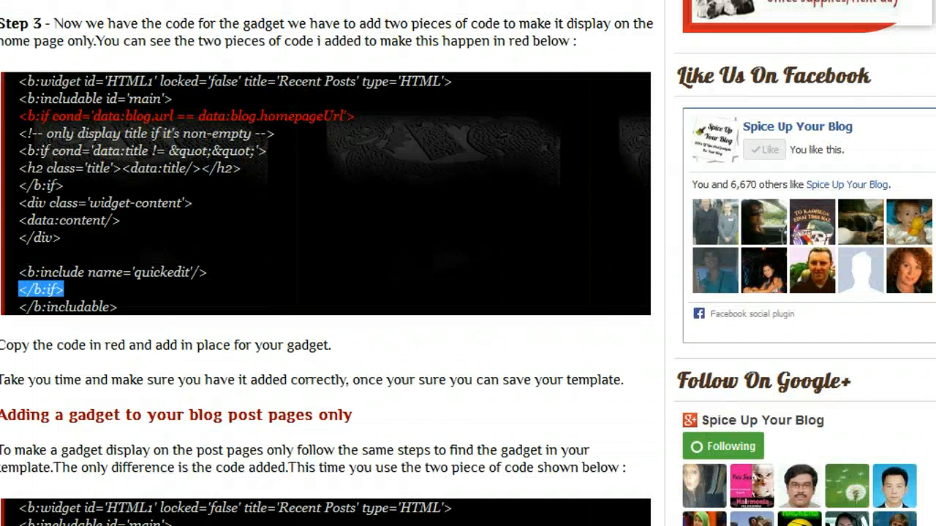
- Check the wrapped gadget code in the template editor
scroll(up, 3)
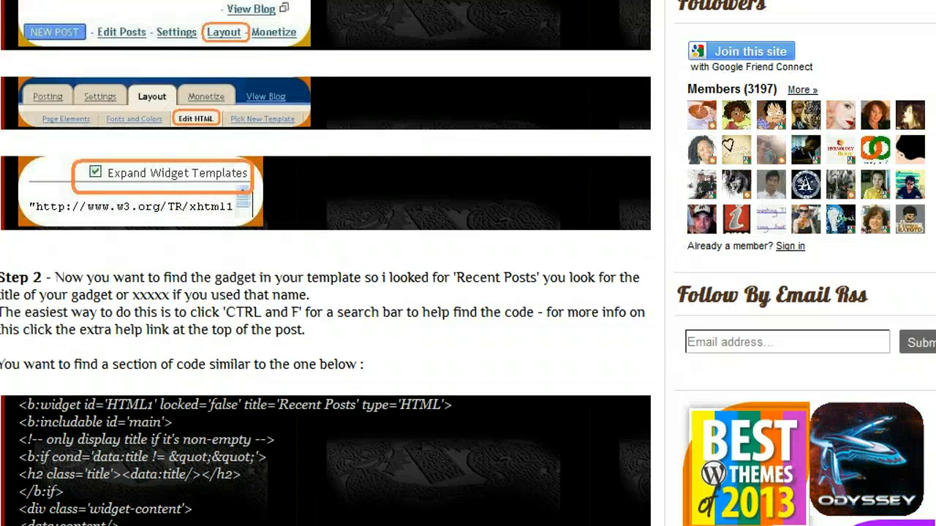
scroll(down, 3)
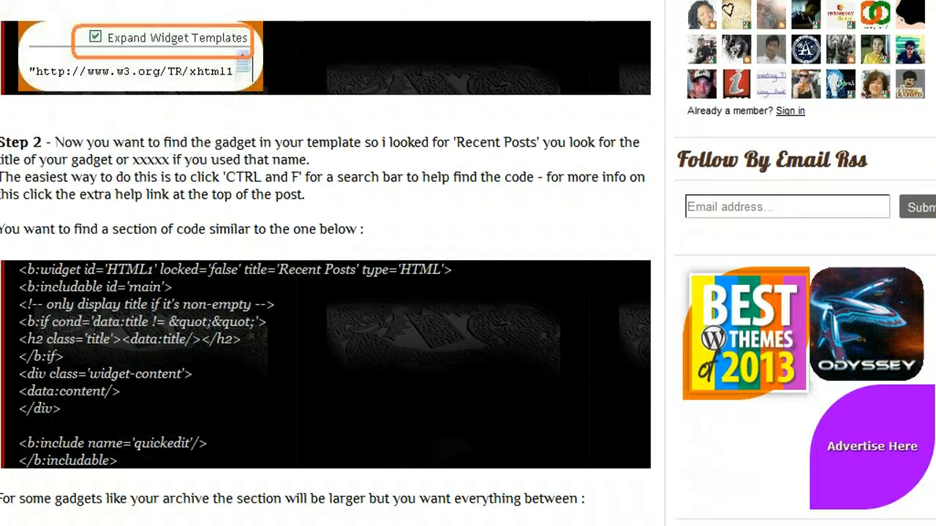
scroll(down, 3)
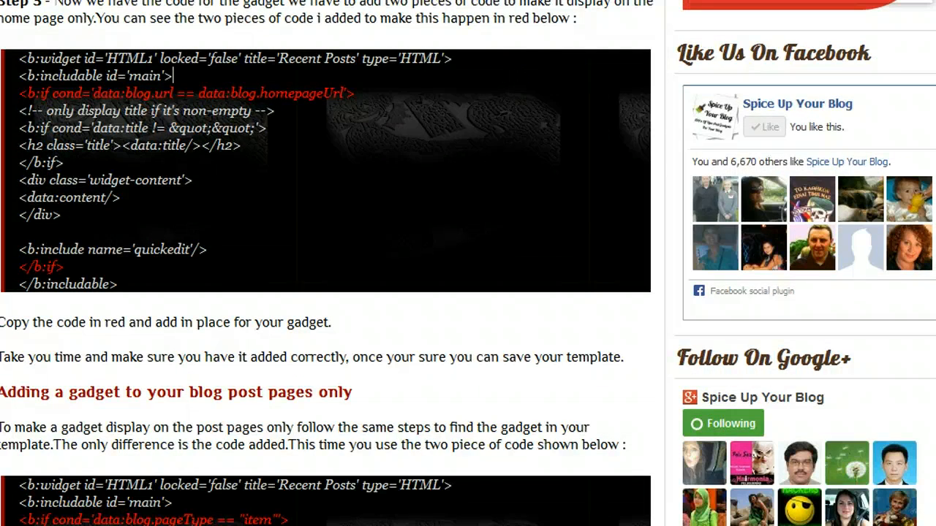
click(208, 164)
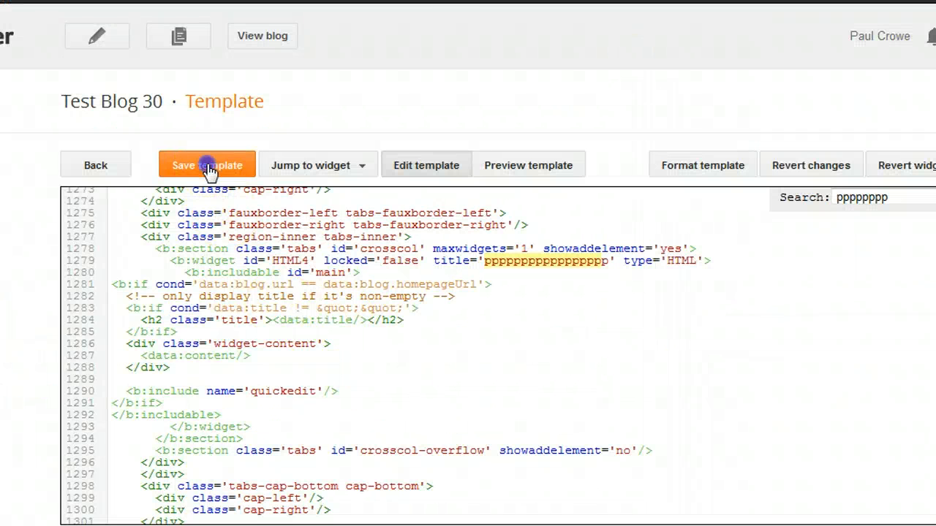
- Save the template with the homepage-only condition around the gadget
click(208, 164)
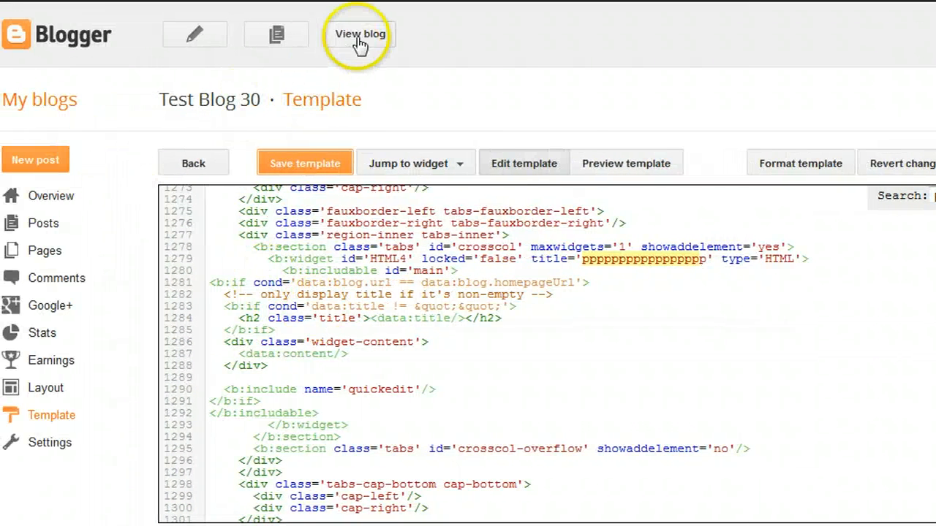
- View the live Test Blog 30 home page and scroll to confirm the slider appears there
click(360, 34)
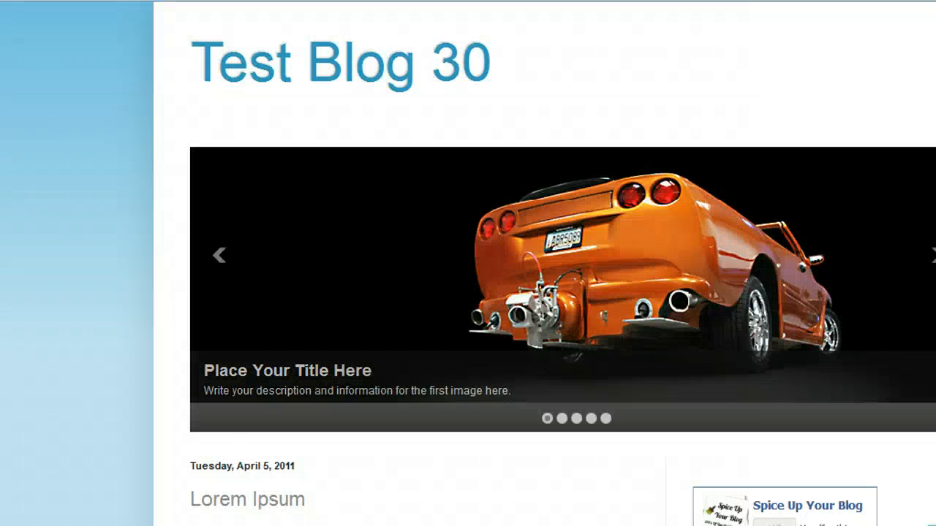
scroll(down, 3)
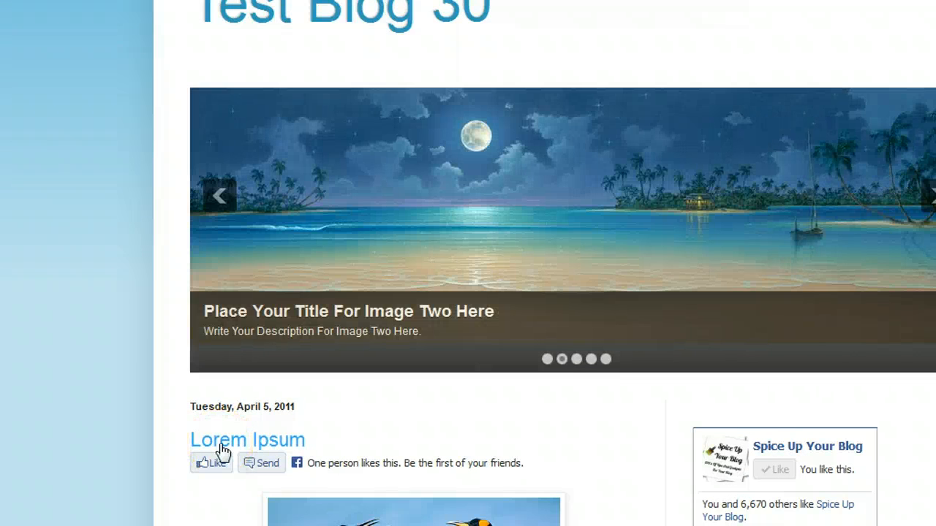
scroll(up, 3)
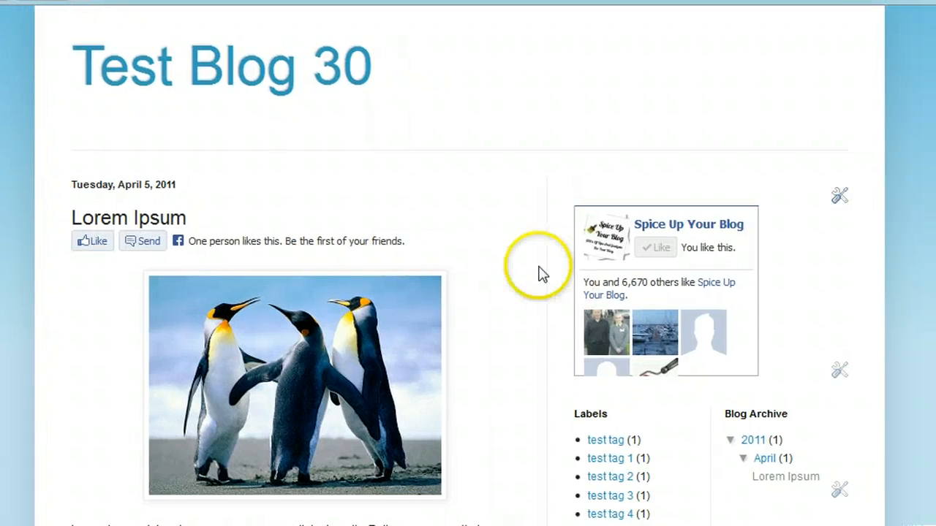
mouse_move(335, 73)
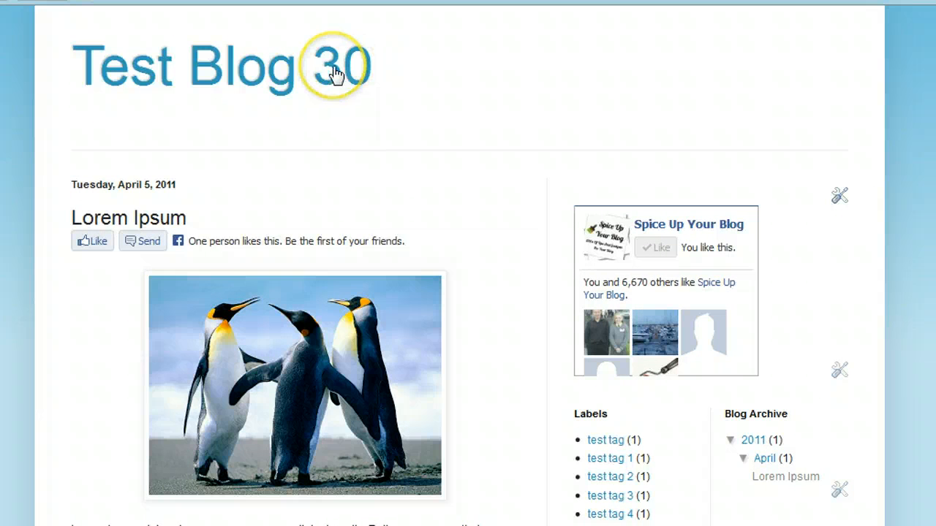